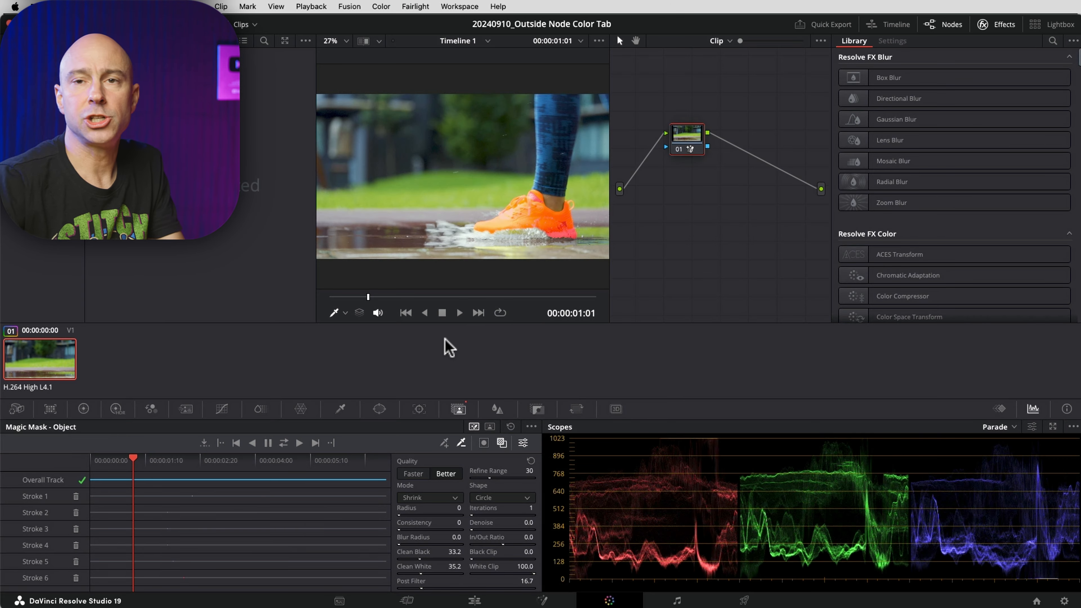
mouse_move(580, 191)
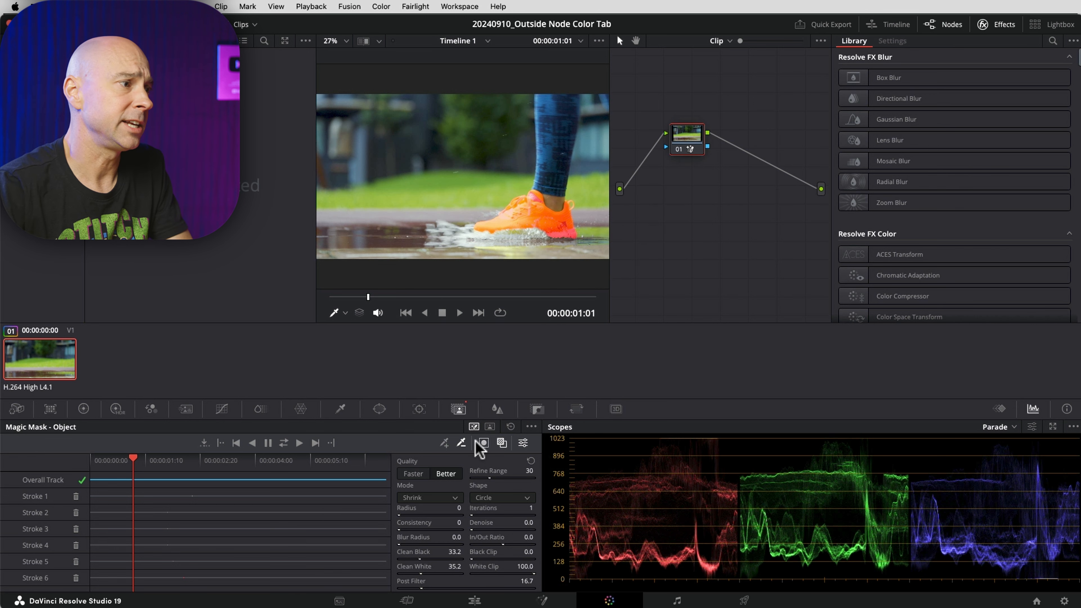
- Create outside node 02 from the Magic Mask shoe node via Add Node > Add Outside
click(483, 444)
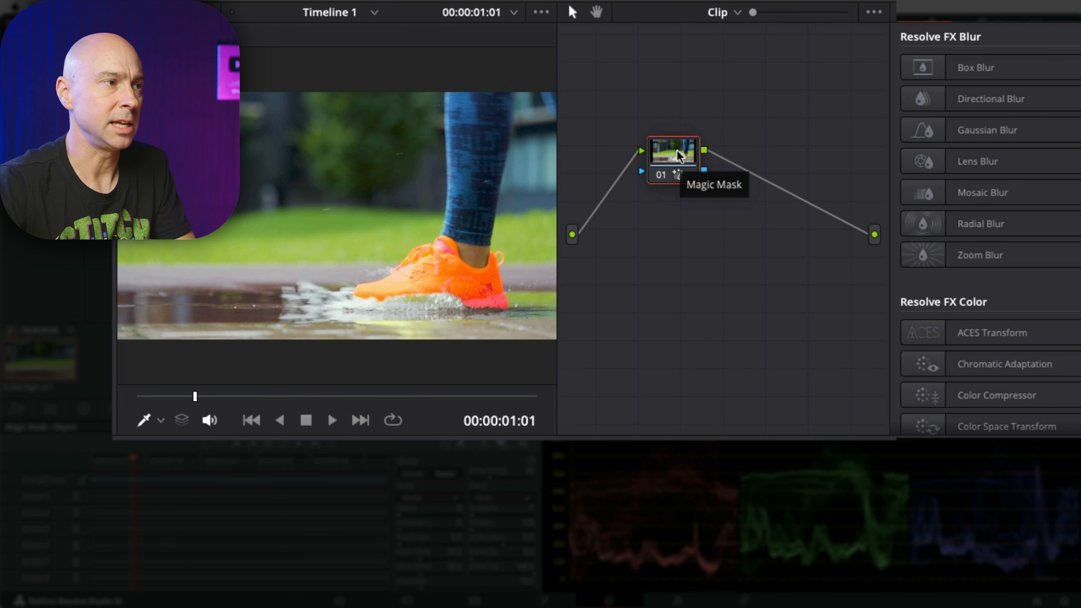
right_click(673, 155)
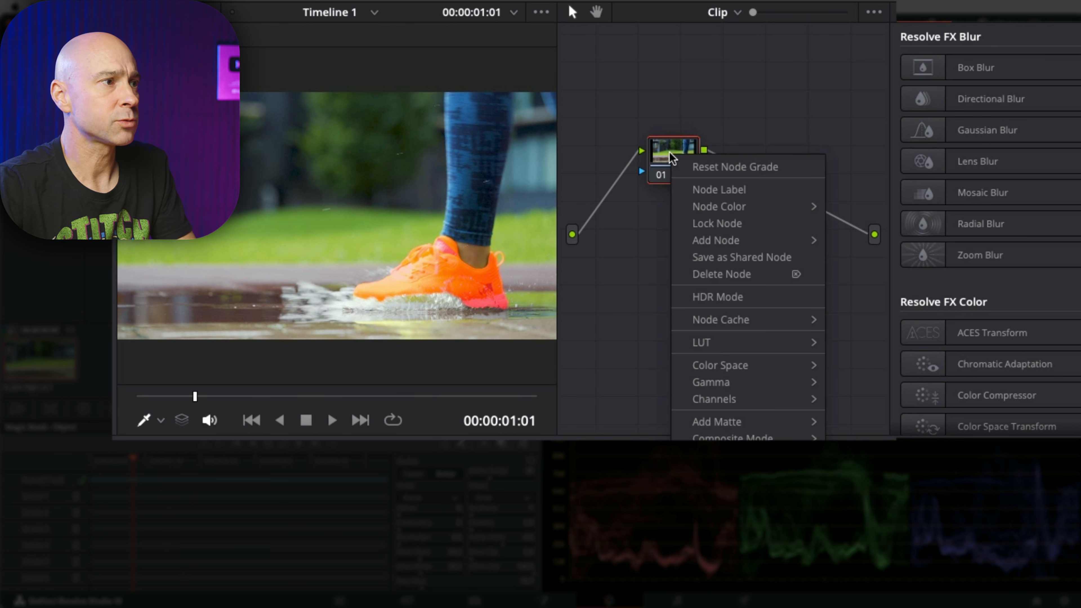
mouse_move(717, 240)
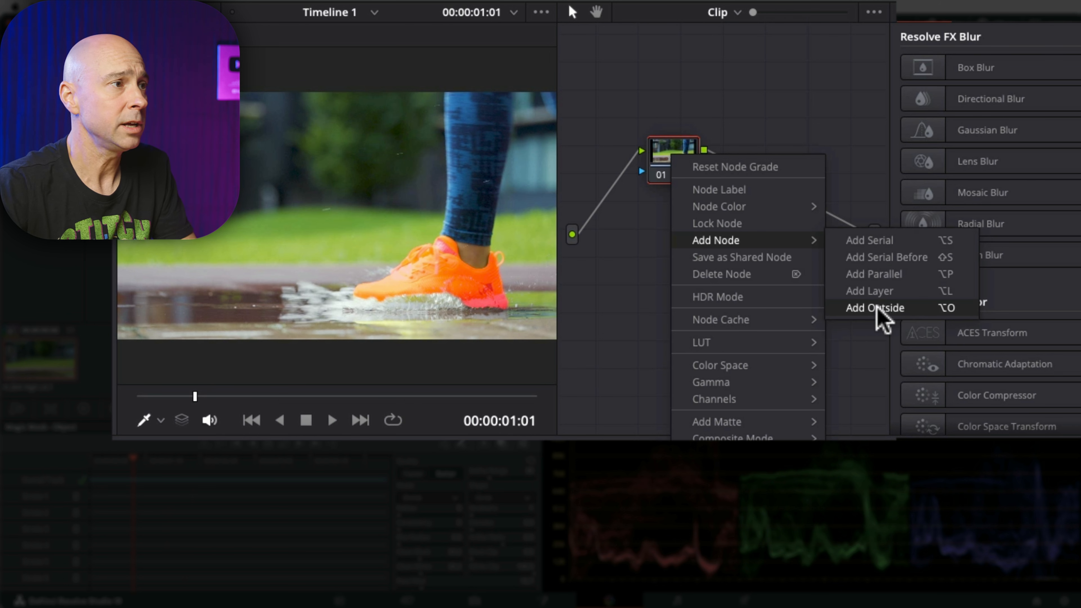
click(875, 308)
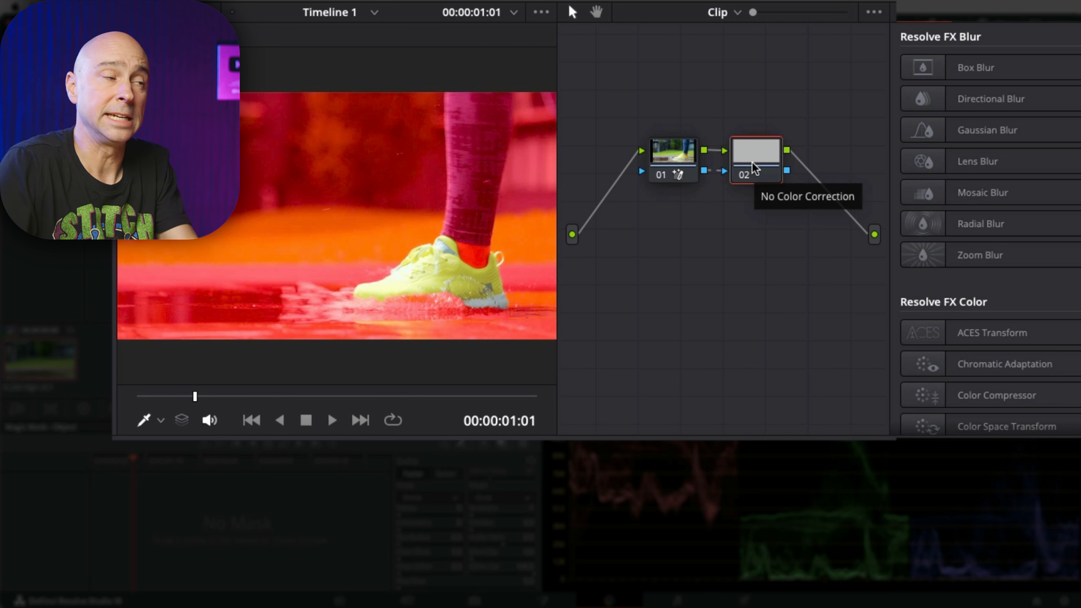
mouse_move(713, 165)
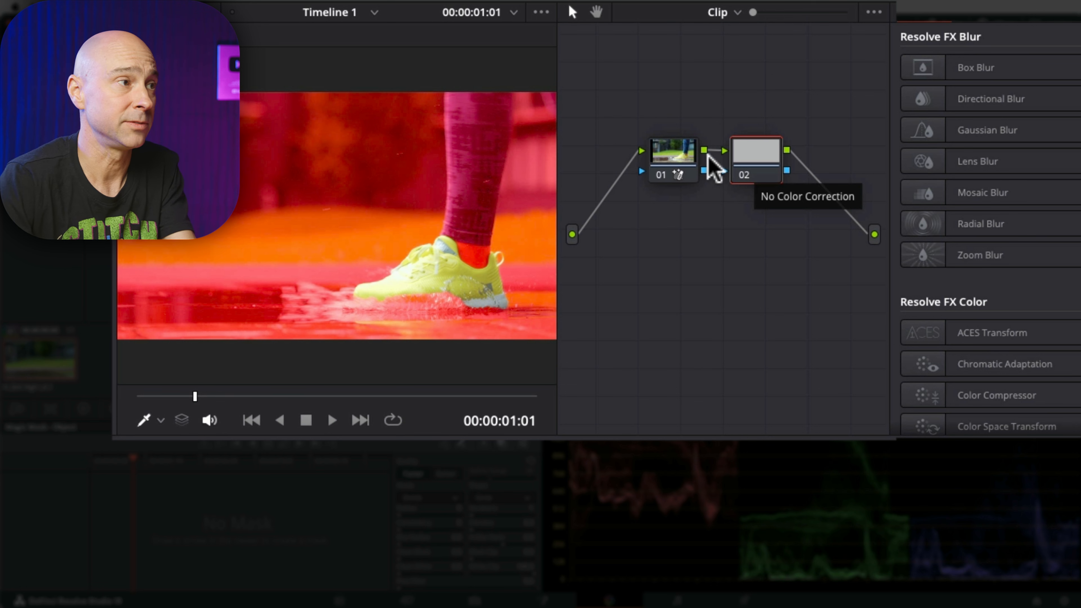
- Select outside node 02, hide the red mask preview and darken the background around the shoes
click(672, 150)
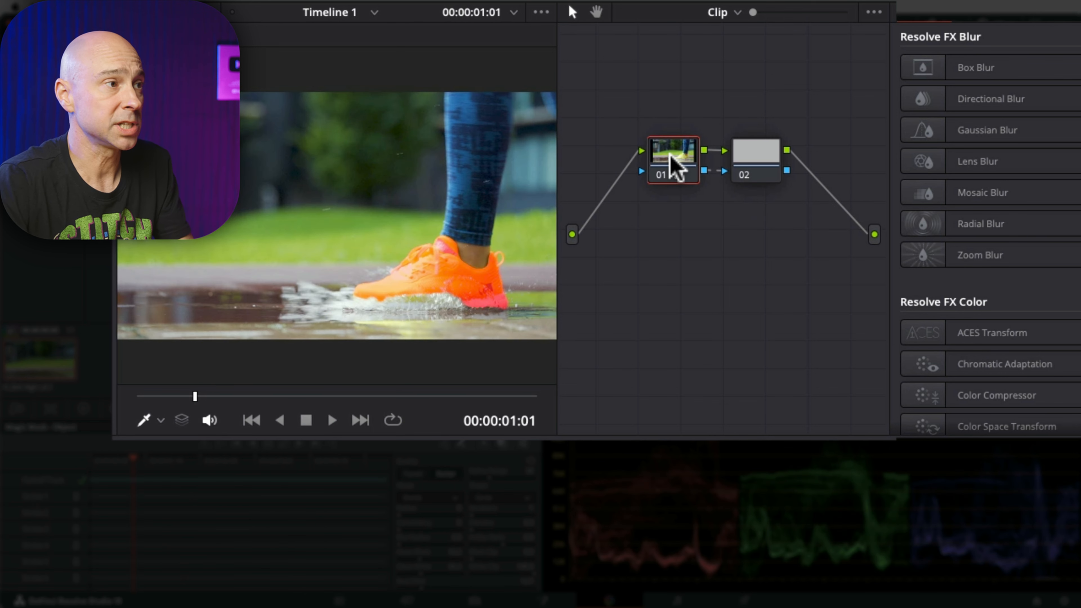
right_click(671, 159)
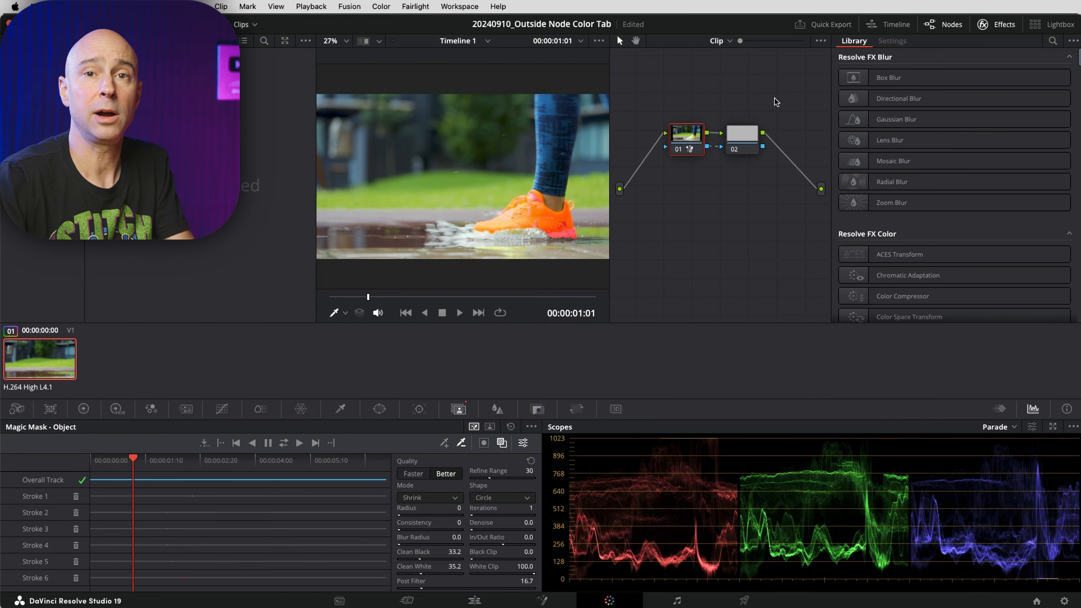
mouse_move(765, 181)
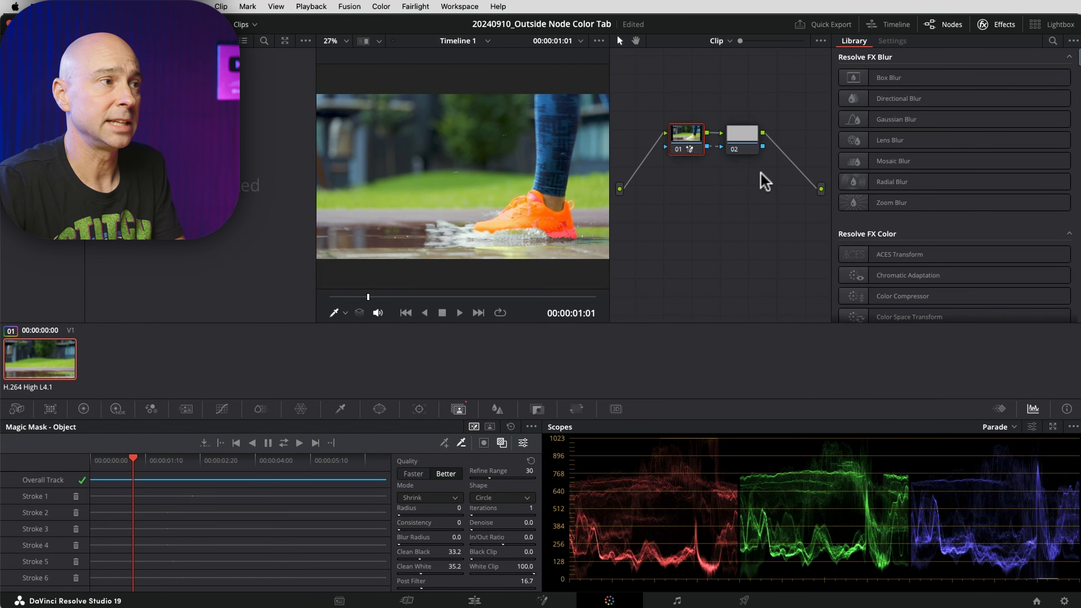
click(742, 133)
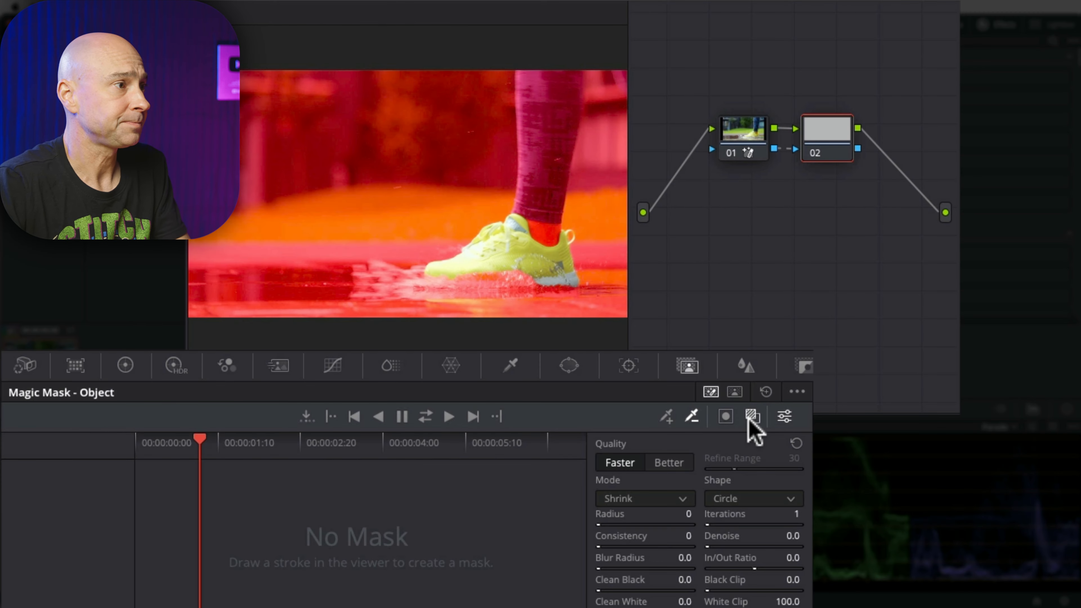
click(125, 365)
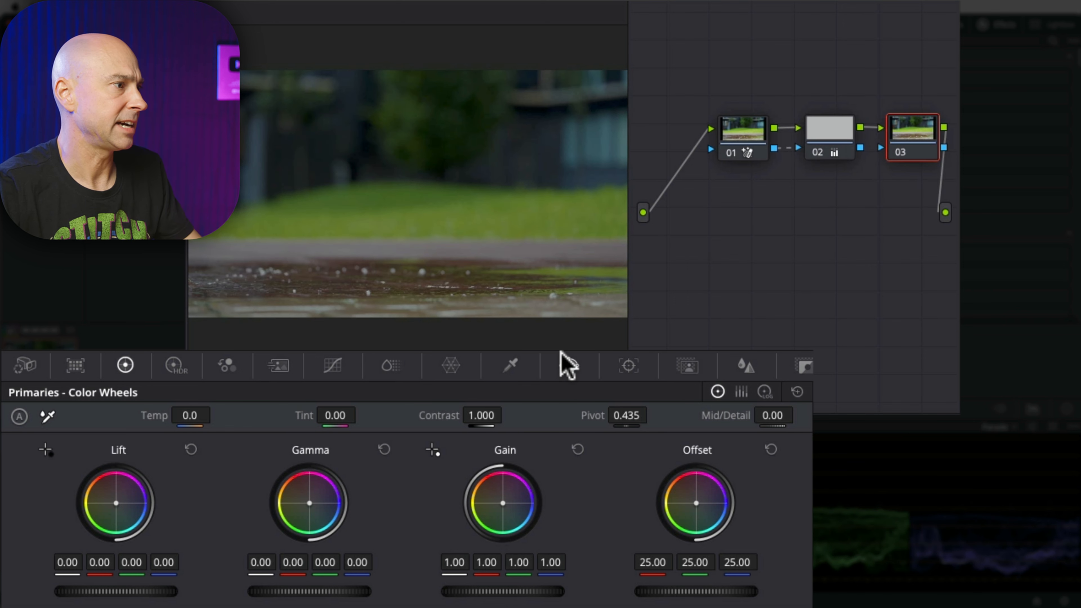
- Place an oval window over the puddle on node 03 and raise Gain to brighten it
click(568, 365)
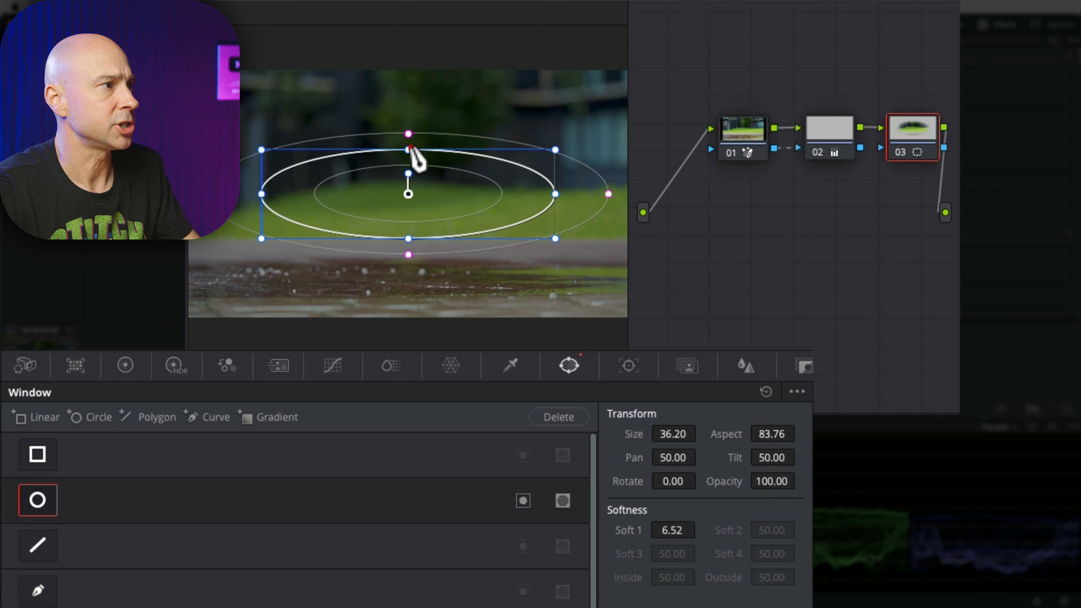
drag(406, 150, 408, 267)
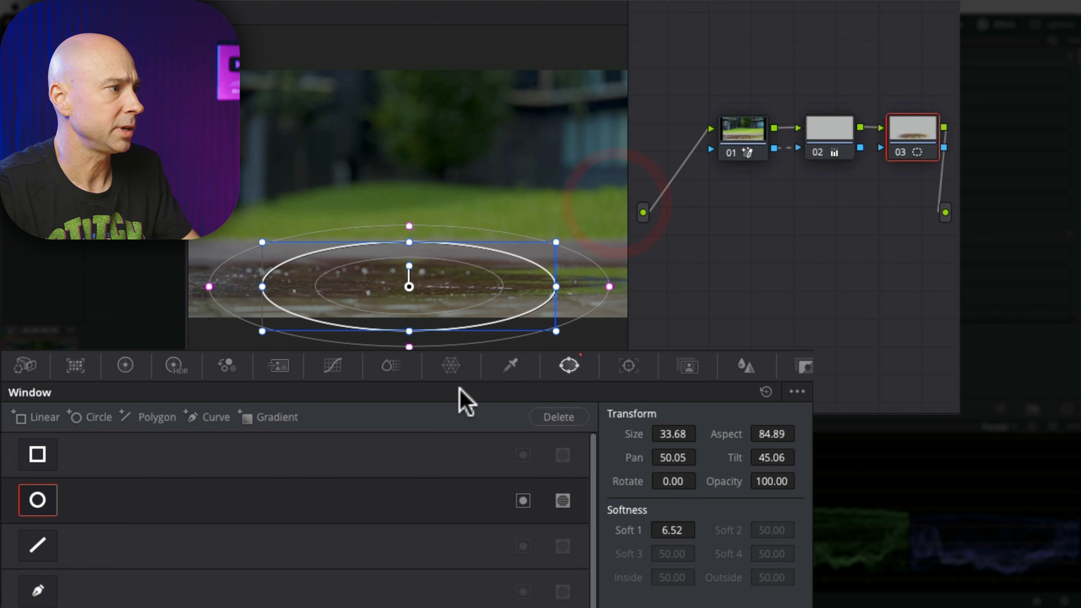
click(126, 365)
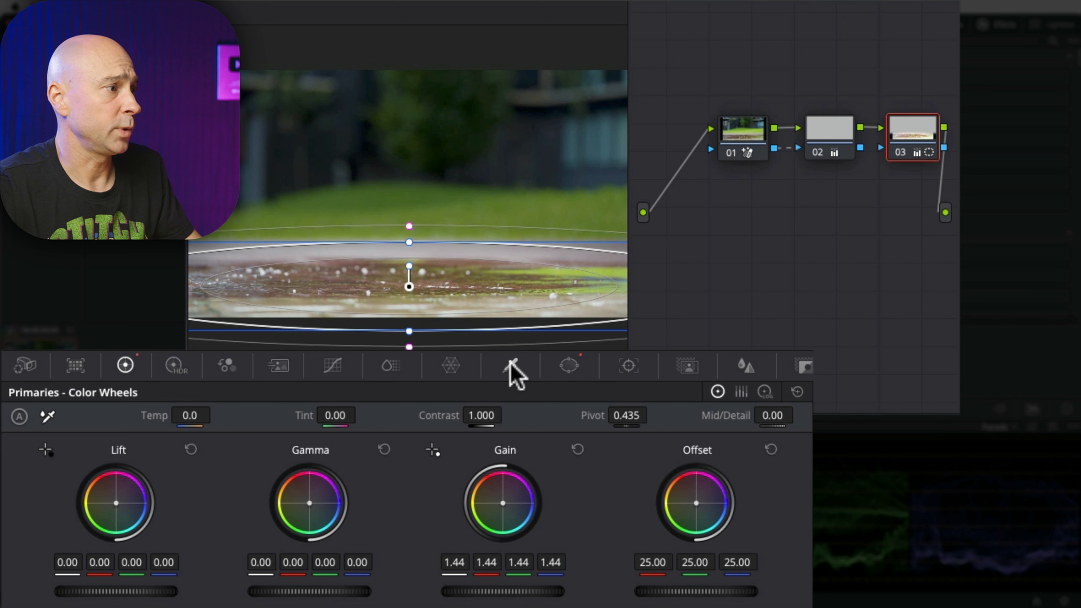
- Add a second soft tall oval window and position it over the tree
click(568, 365)
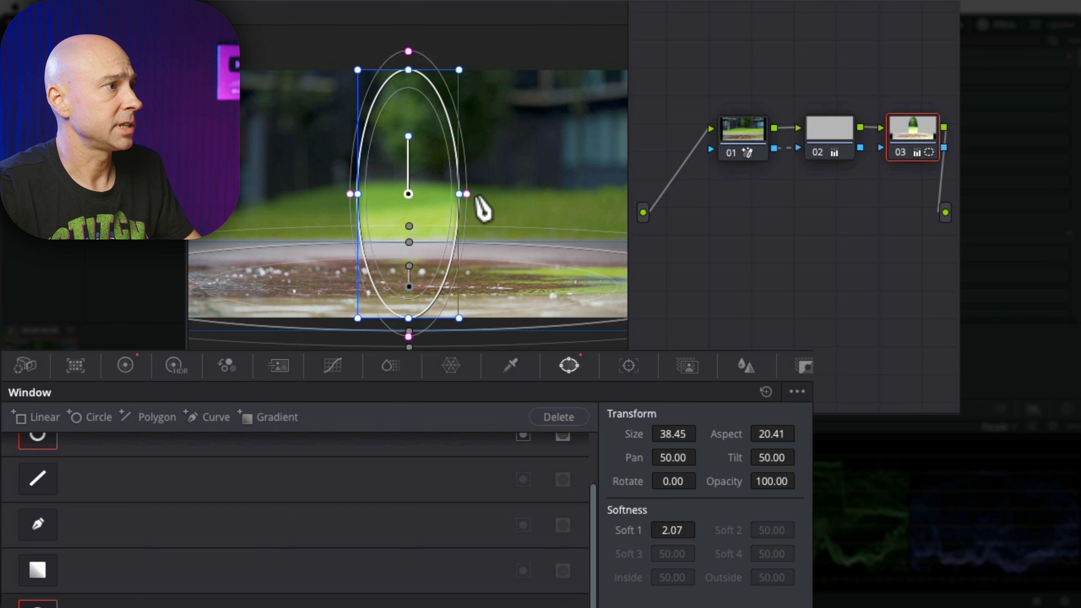
drag(408, 194, 417, 100)
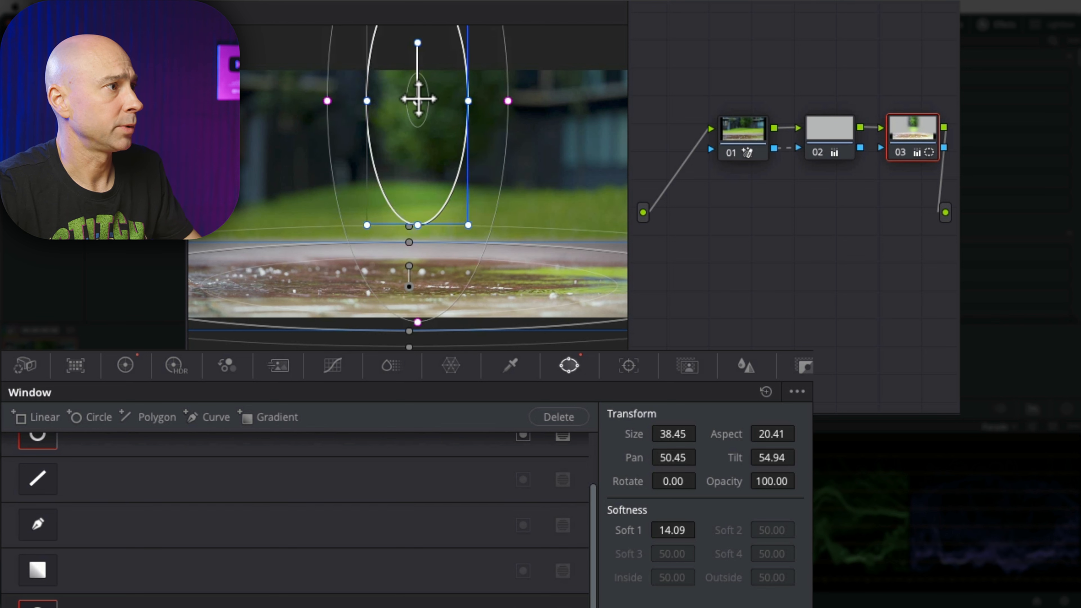
drag(418, 101, 421, 93)
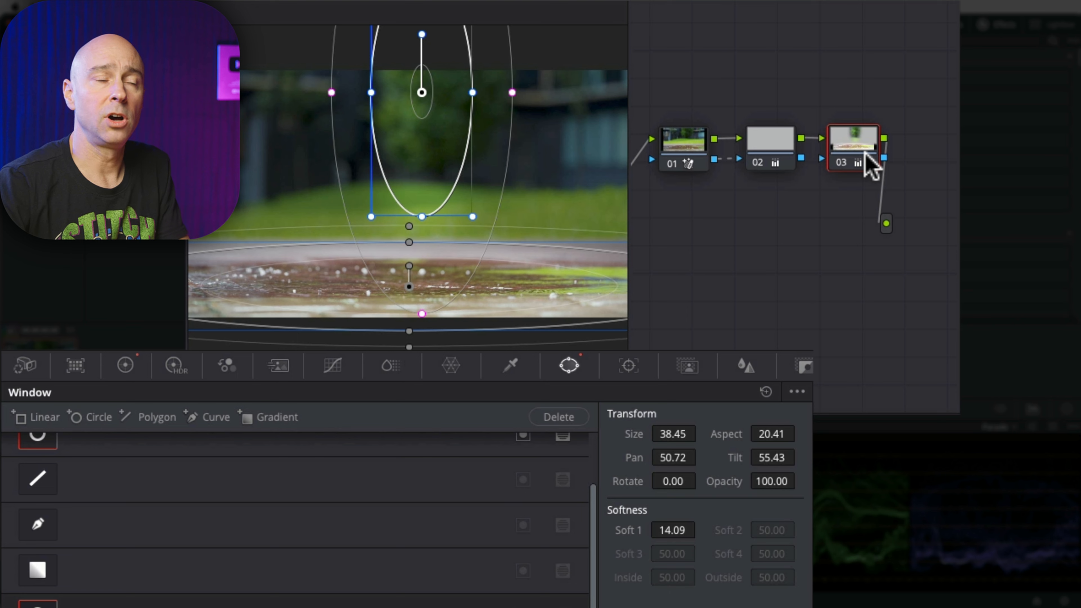
mouse_move(389, 293)
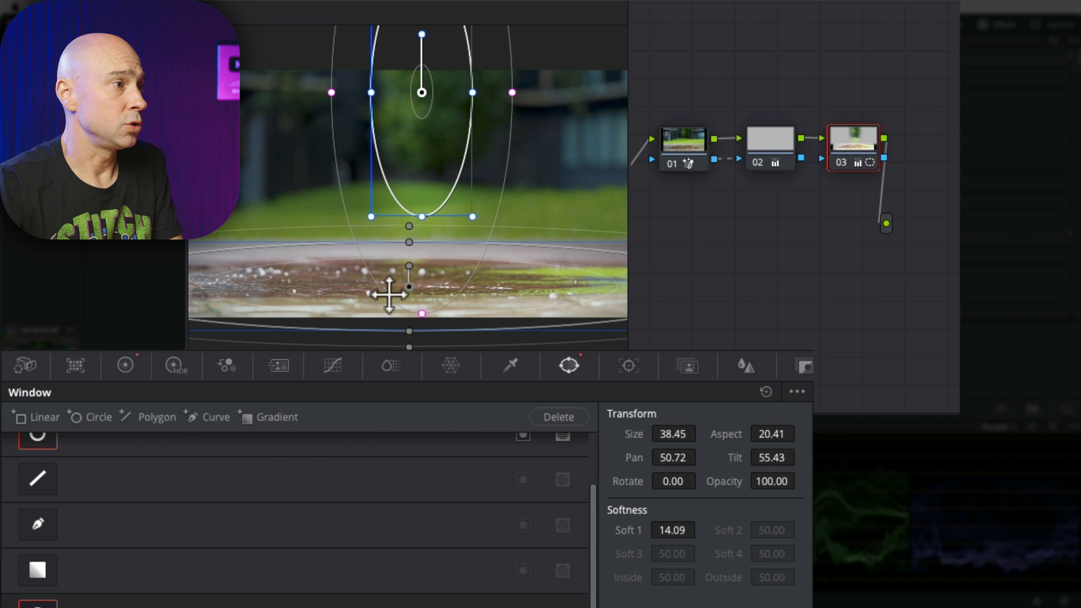
- Create outside node 04 from node 03 and tint the background beyond the windows purple
right_click(752, 138)
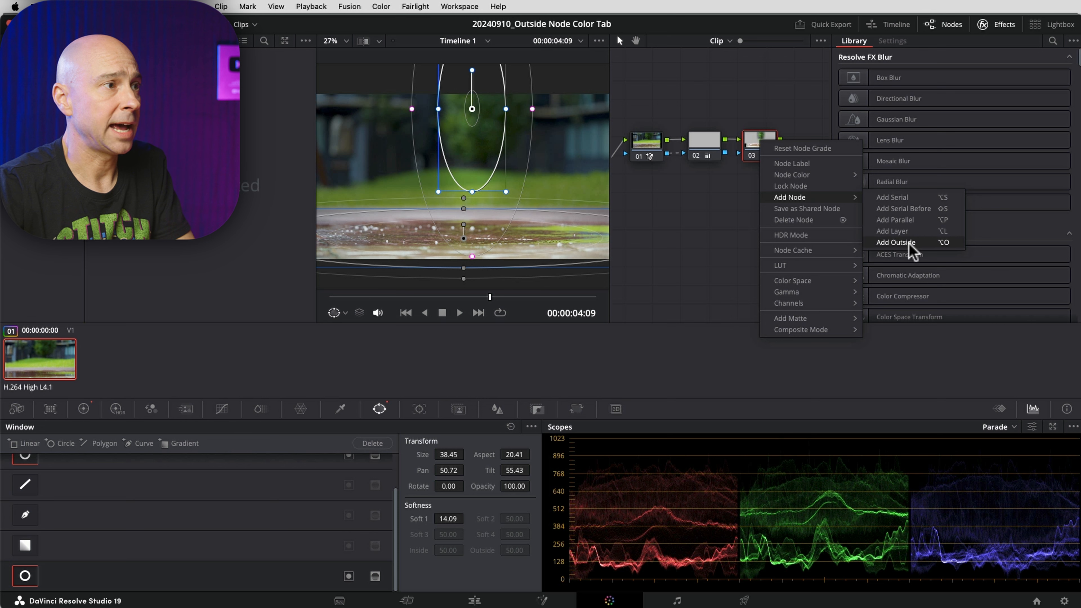
click(895, 242)
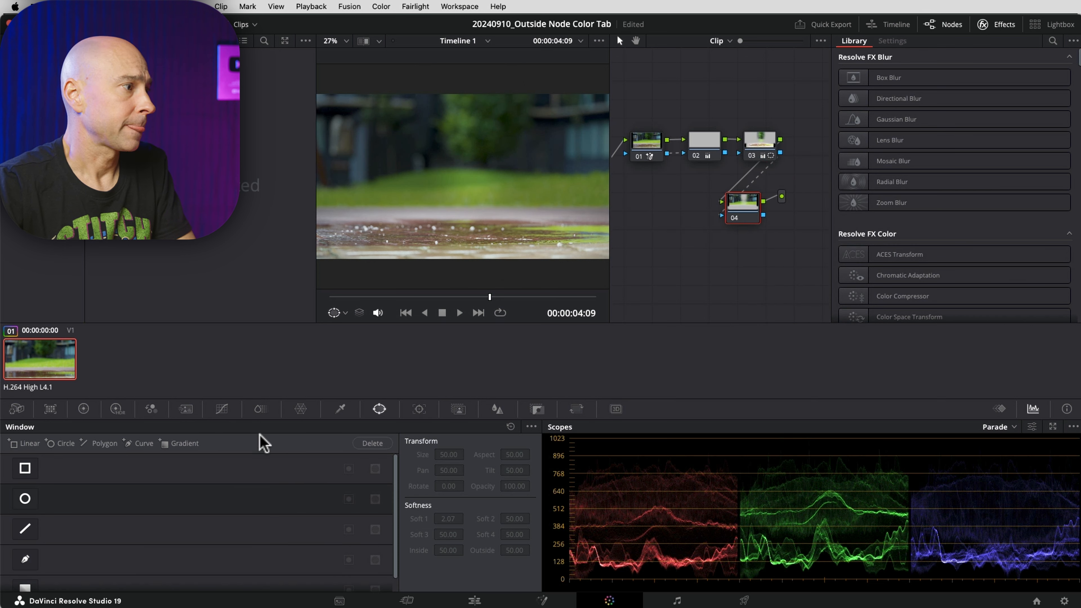
click(83, 409)
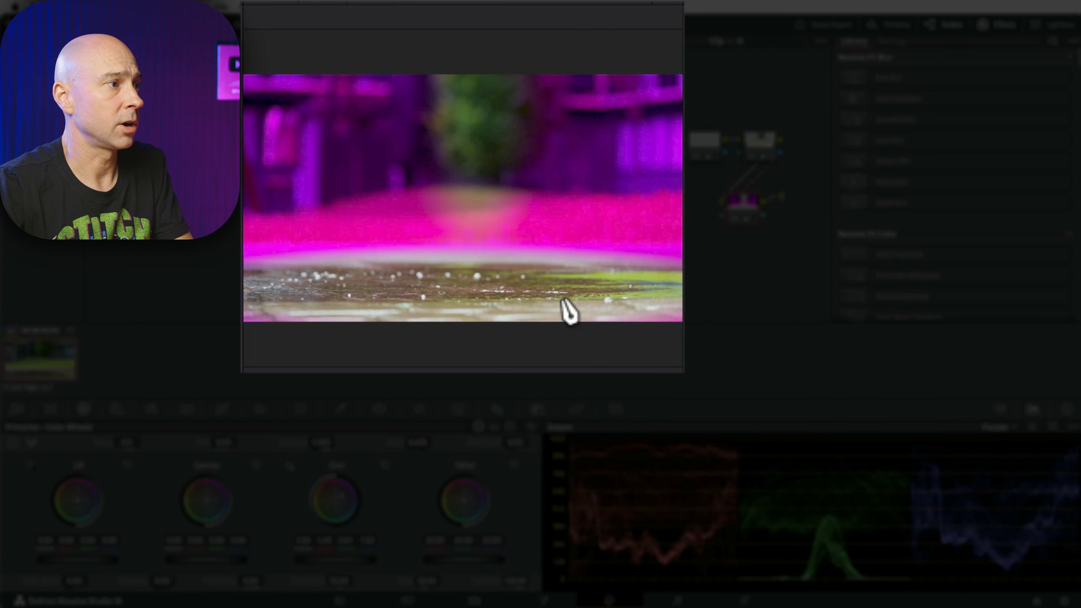
mouse_move(430, 421)
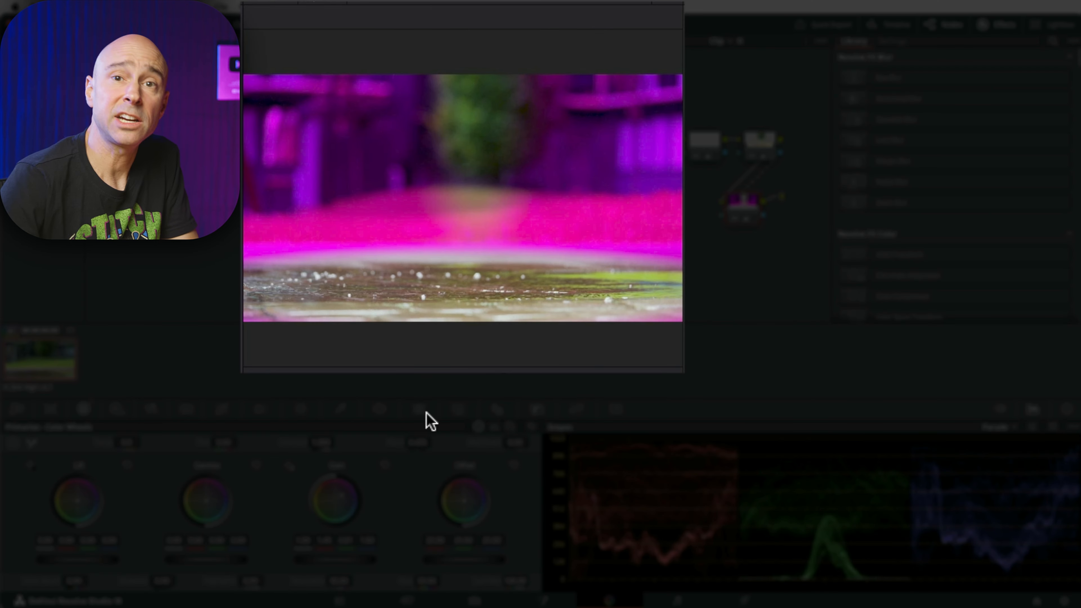